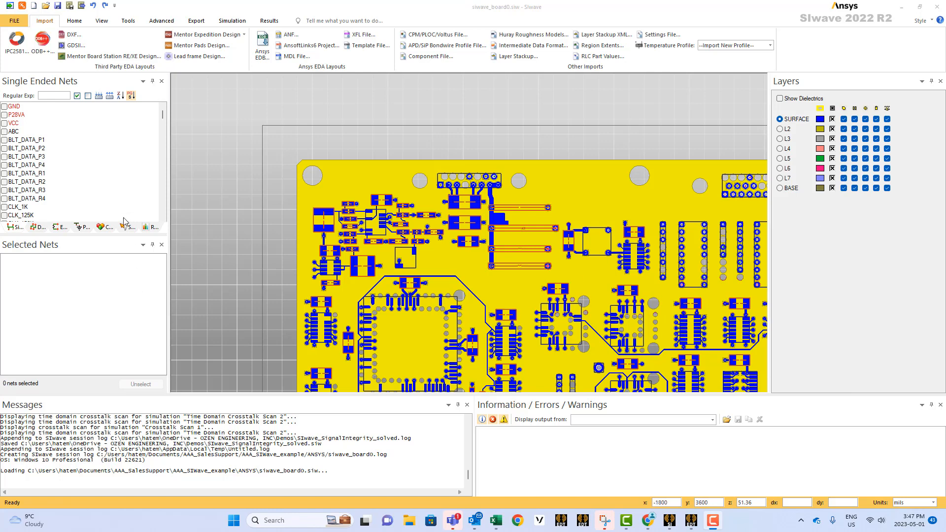
Show the Components list in the left panel instead of Single Ended Nets
click(104, 226)
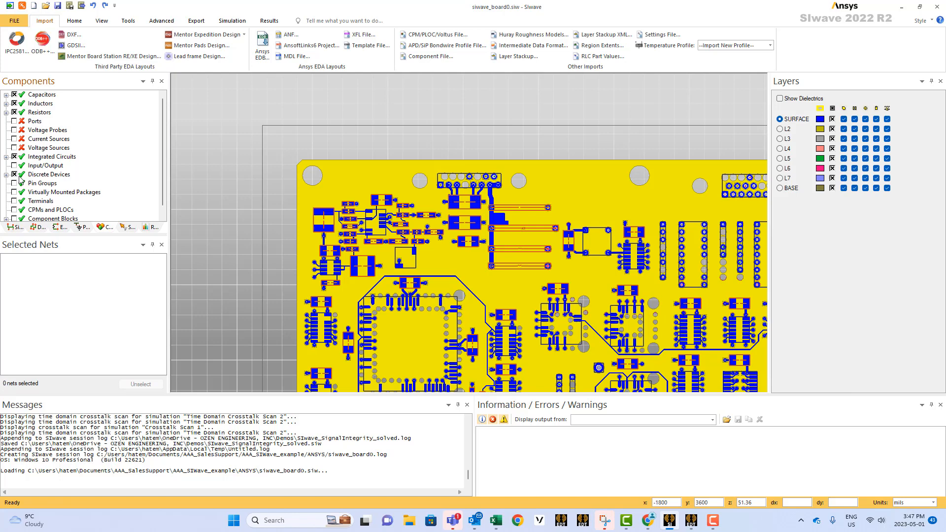
Hide a component group from the layout and select the Capacitors group
click(49, 173)
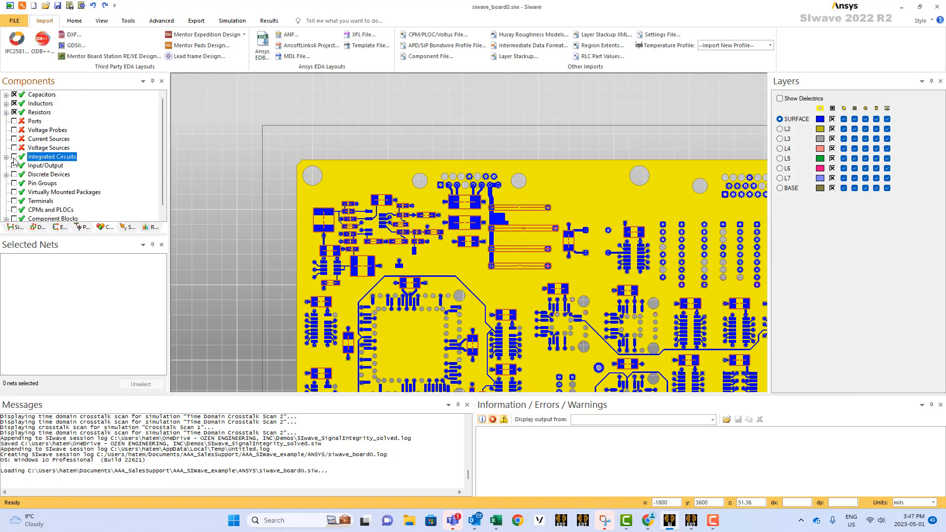
click(42, 94)
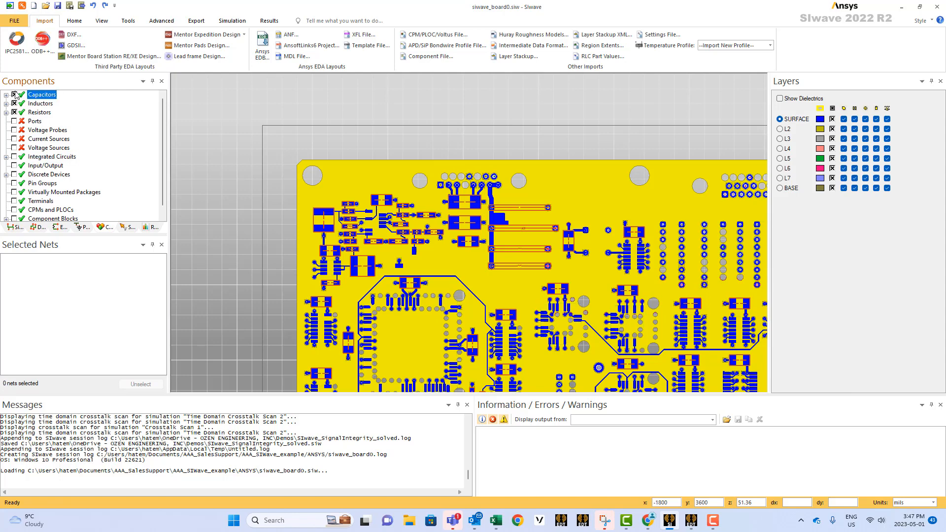